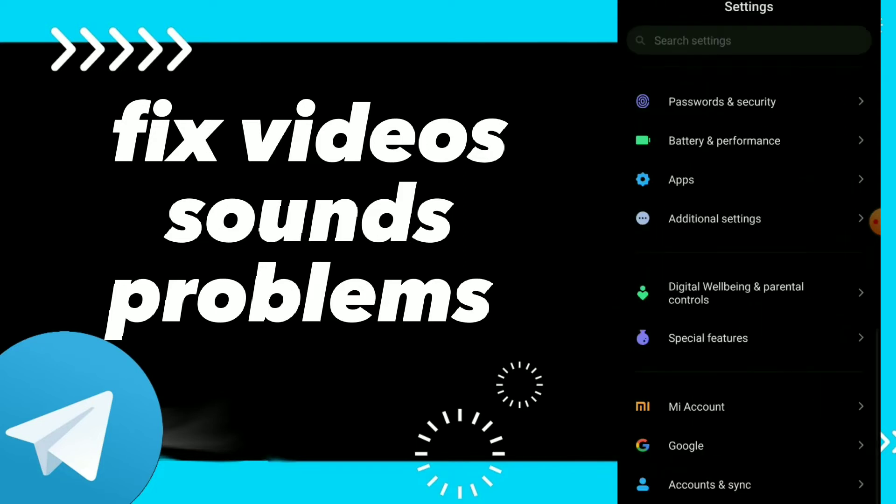
# Open Manage apps under Apps and scroll down the installed app list toward Telegram.
pyautogui.click(682, 179)
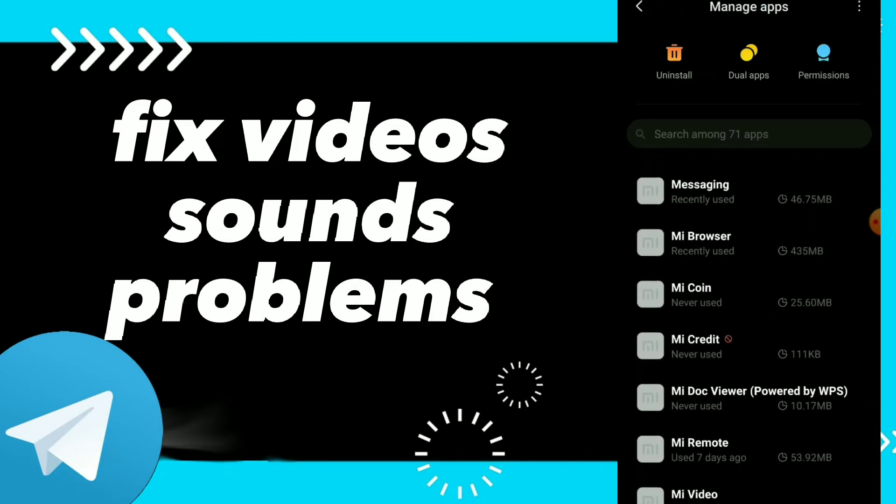
pyautogui.scroll(-3)
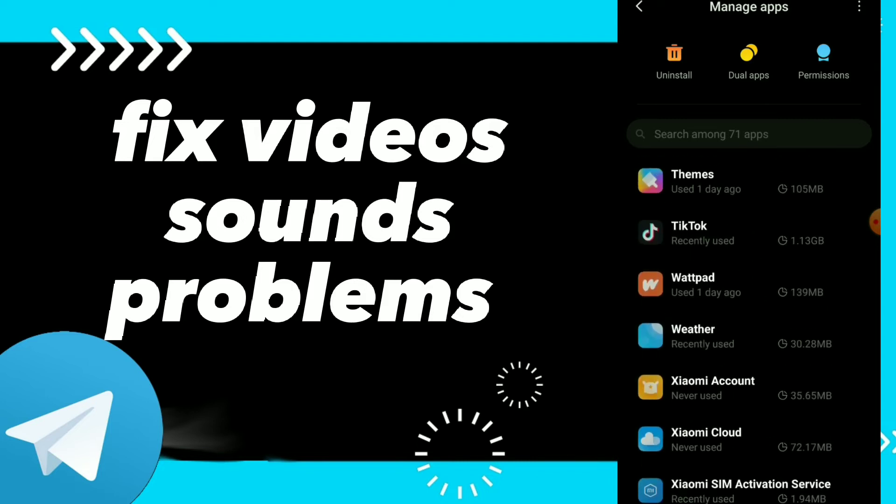